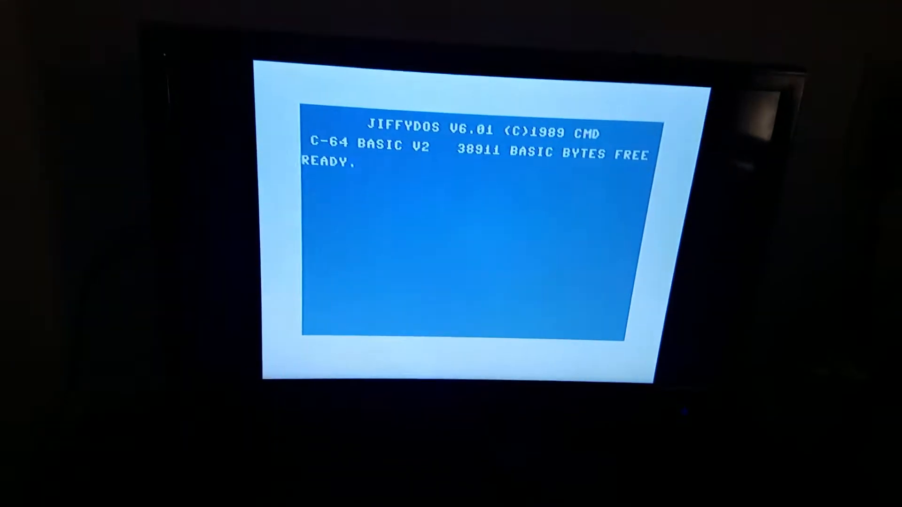
{"action": "type", "text": "CN0"}
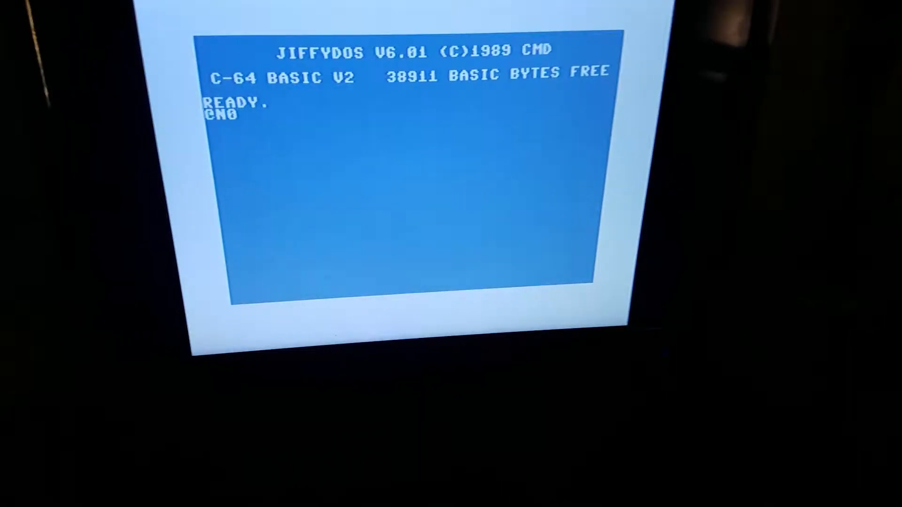
{"action": "type", "text": "T"}
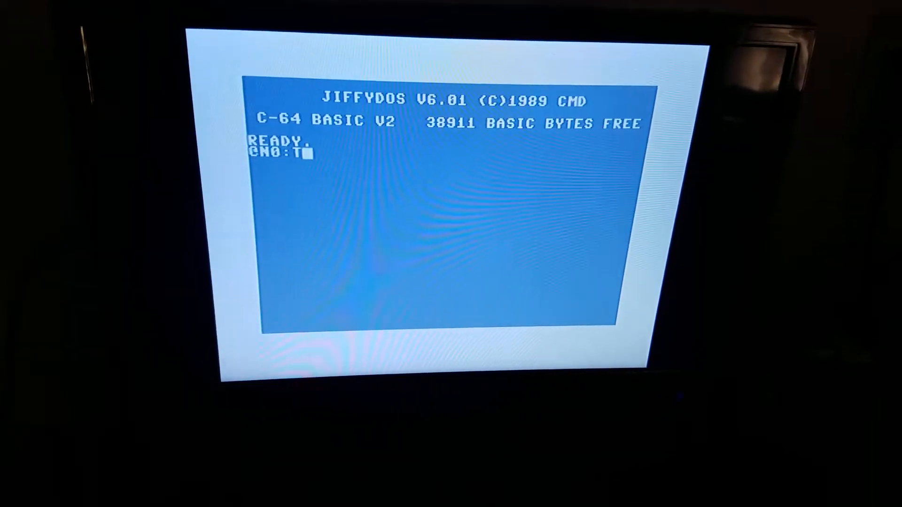
{"action": "type", "text": "EST,"}
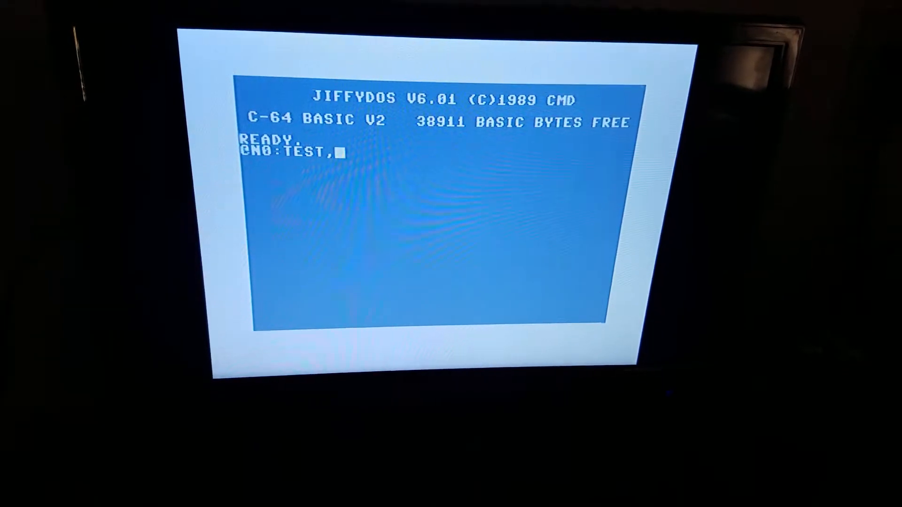
{"action": "type", "text": "66"}
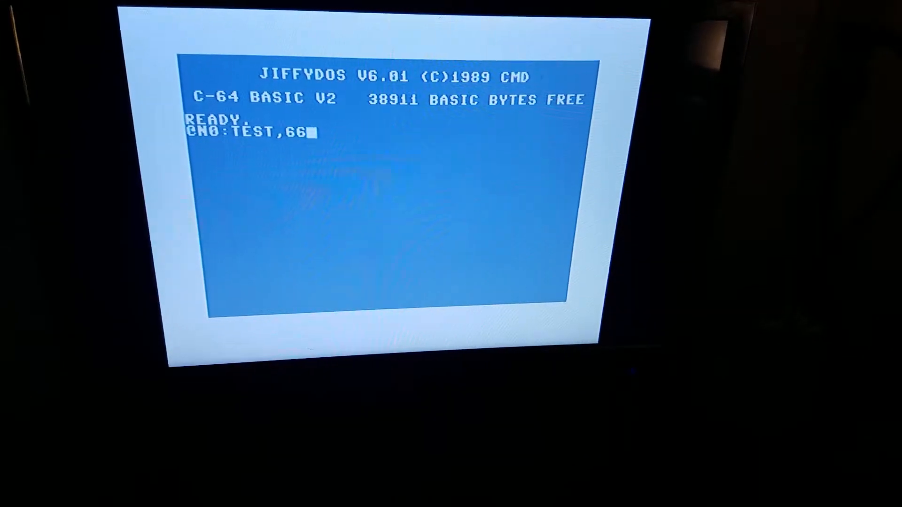